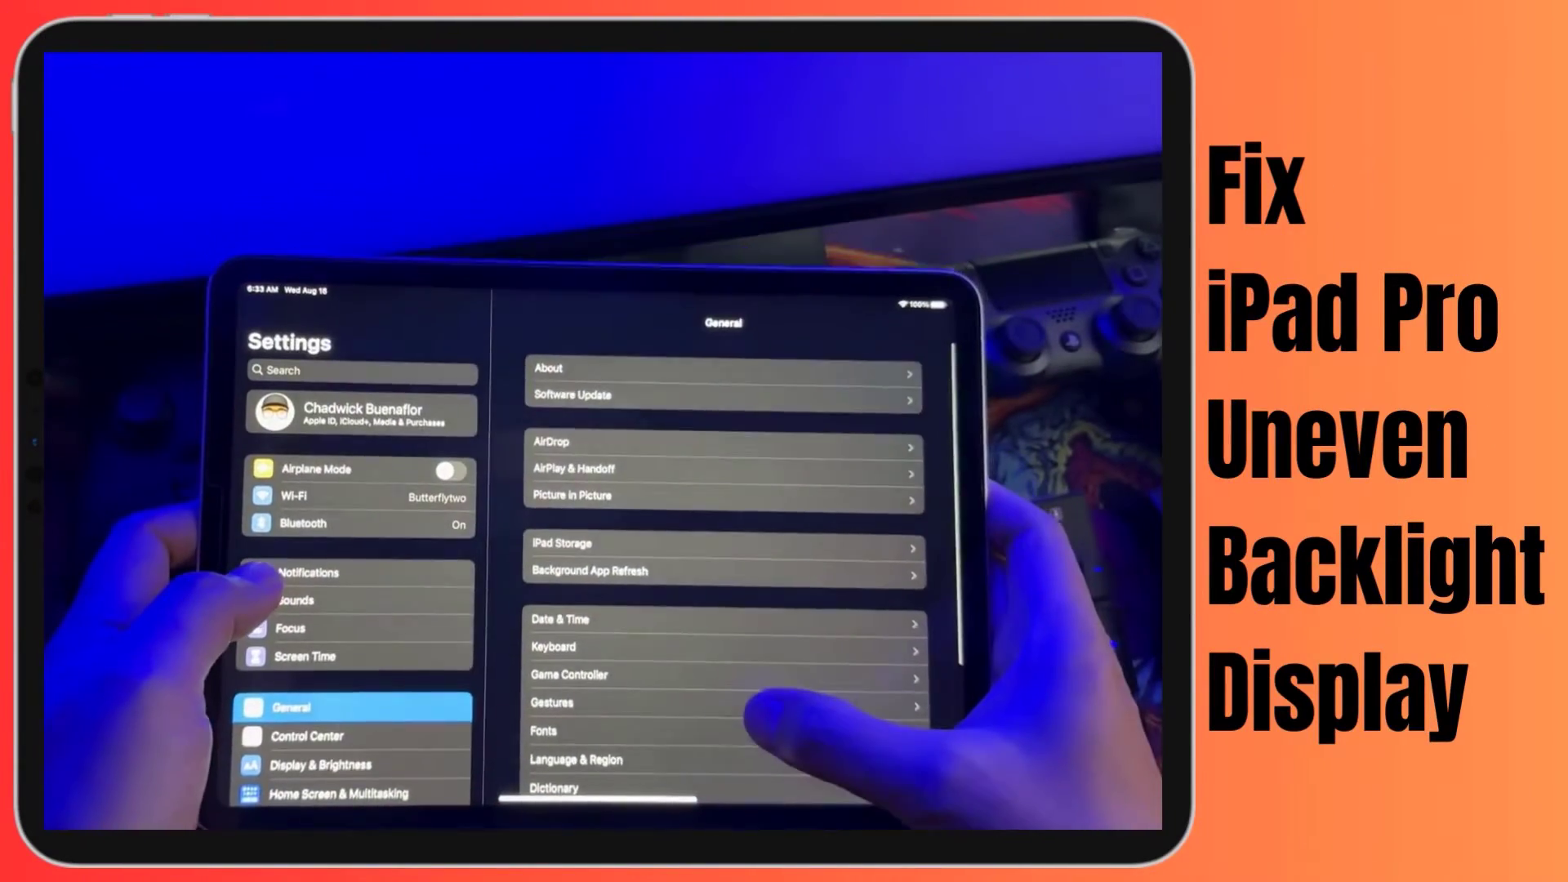
Scroll down the General settings page to reveal About, Software Update and storage options
scroll("down", 3)
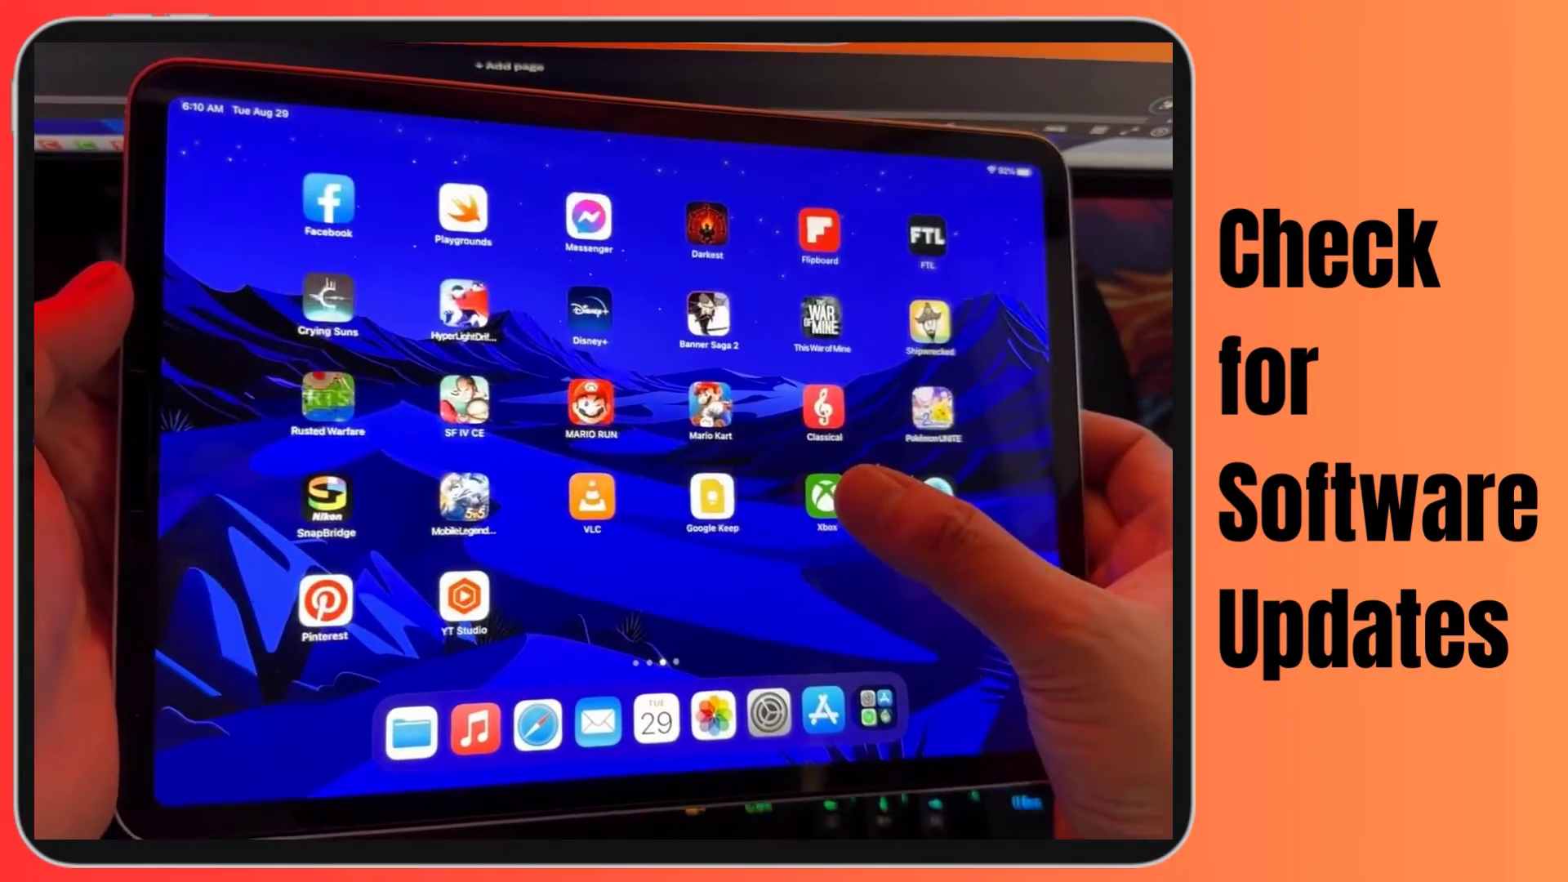
scroll("left", 3)
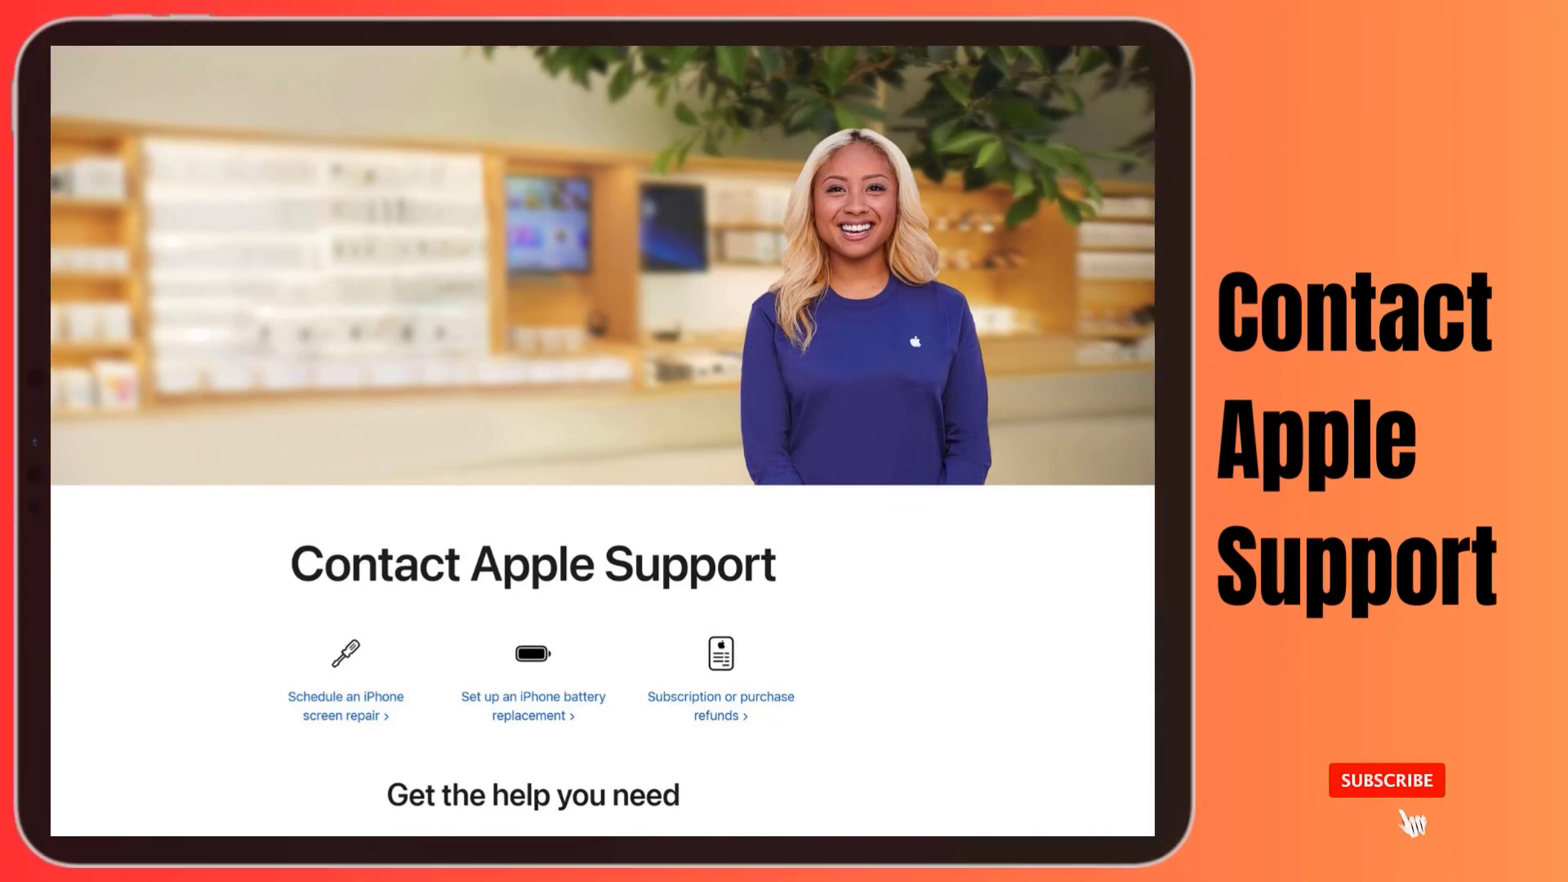
Choose a help option on the Contact Apple Support page
left_click(1387, 780)
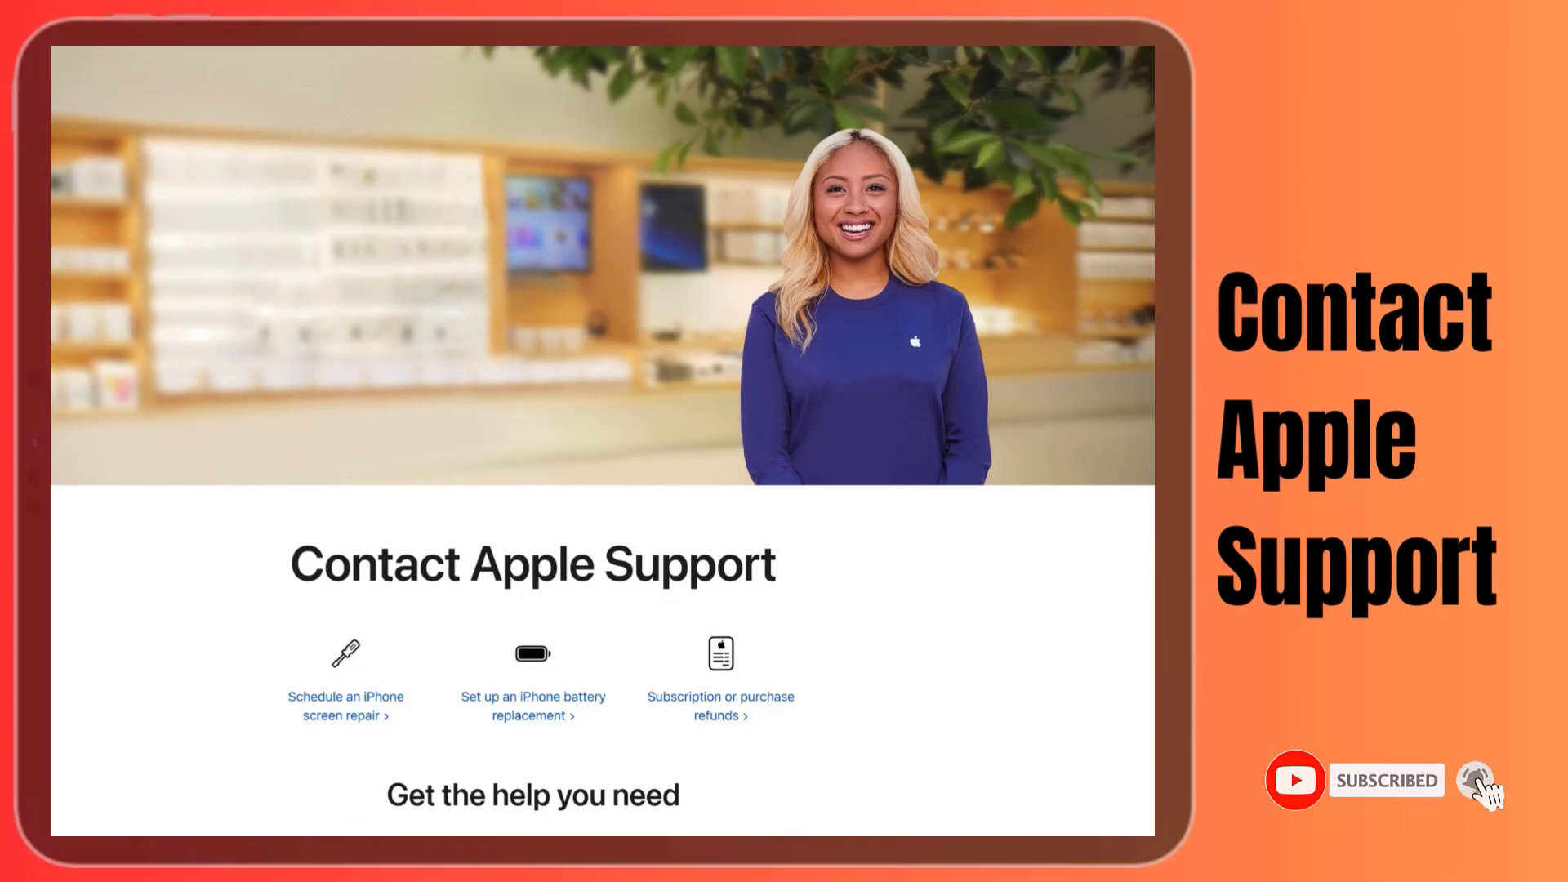